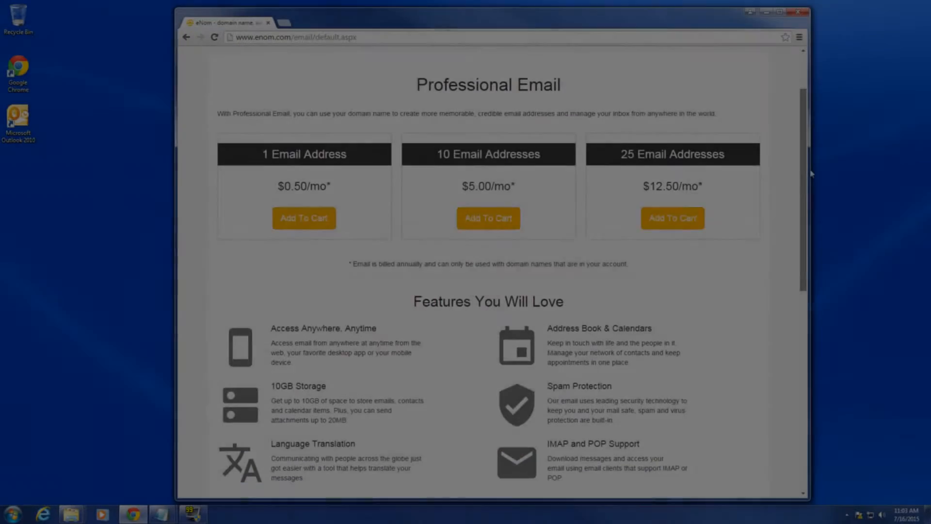
- Reach the ilikeenom.com email settings via Email > Manage in Email Manager
scroll("down", 3)
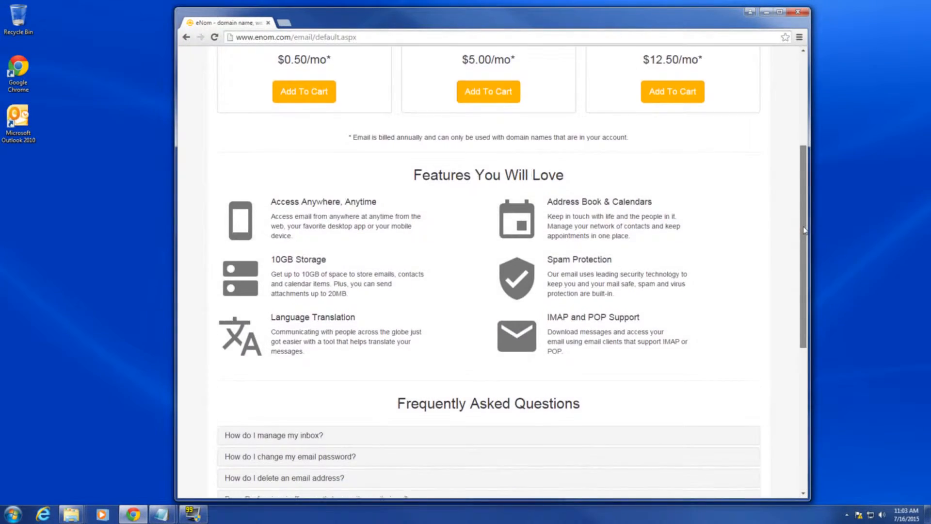
scroll("up", 3)
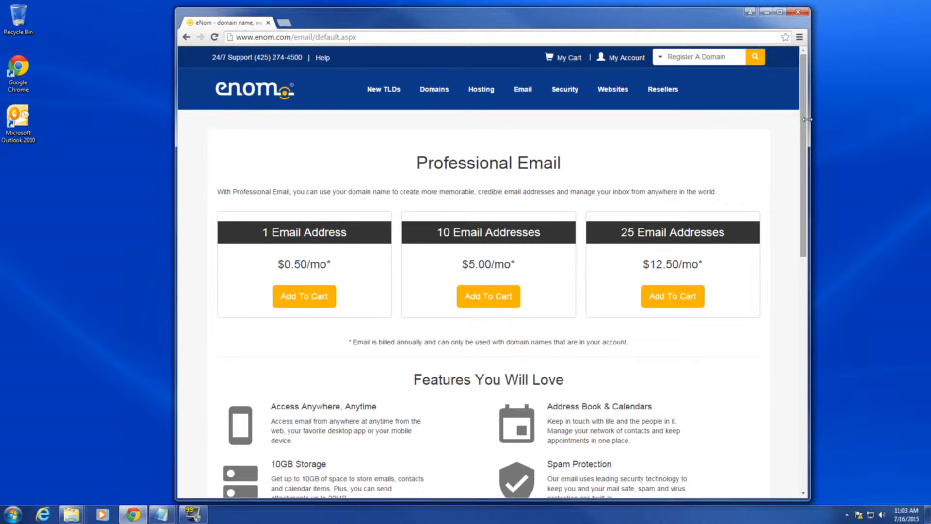
mouse_move(800, 123)
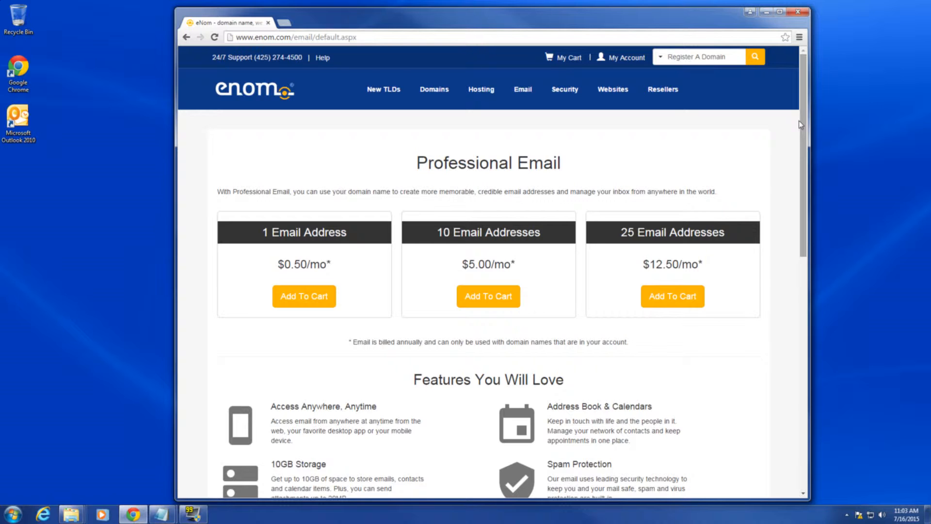
mouse_move(791, 125)
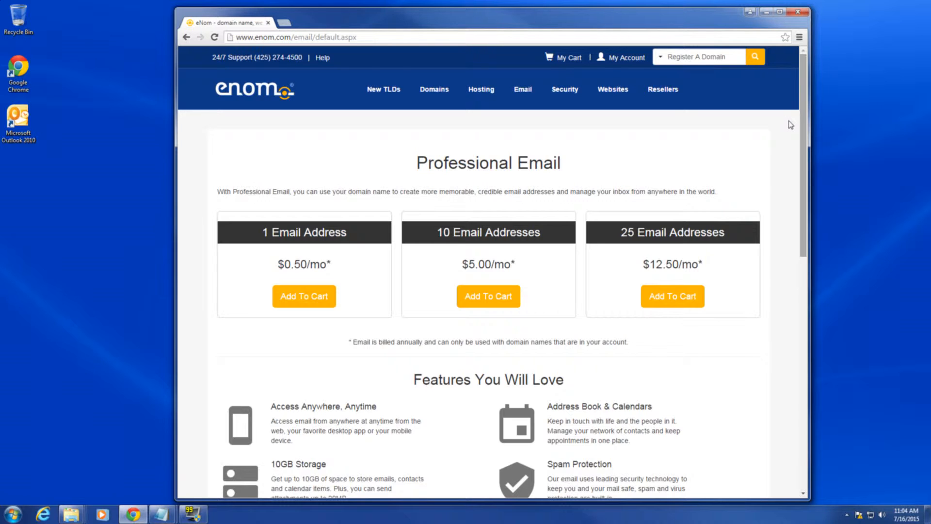
mouse_move(612, 89)
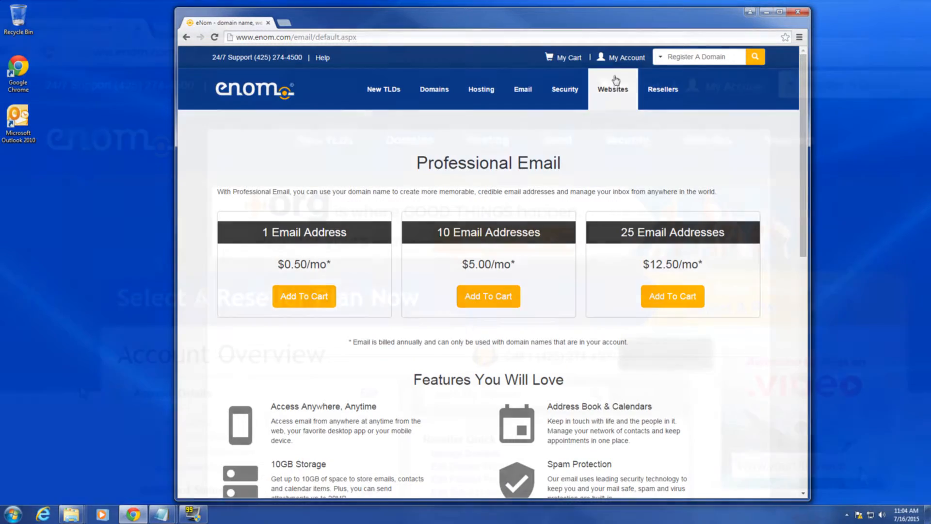
left_click(620, 57)
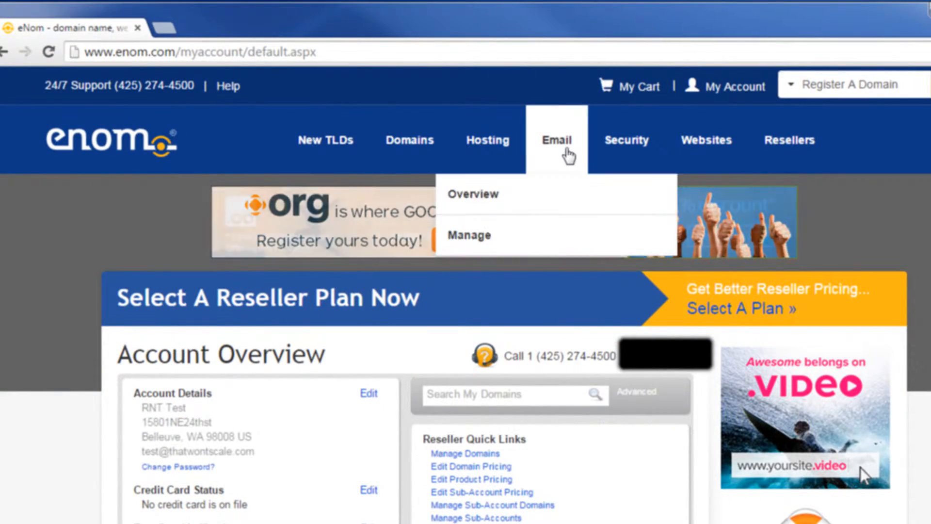
mouse_move(536, 245)
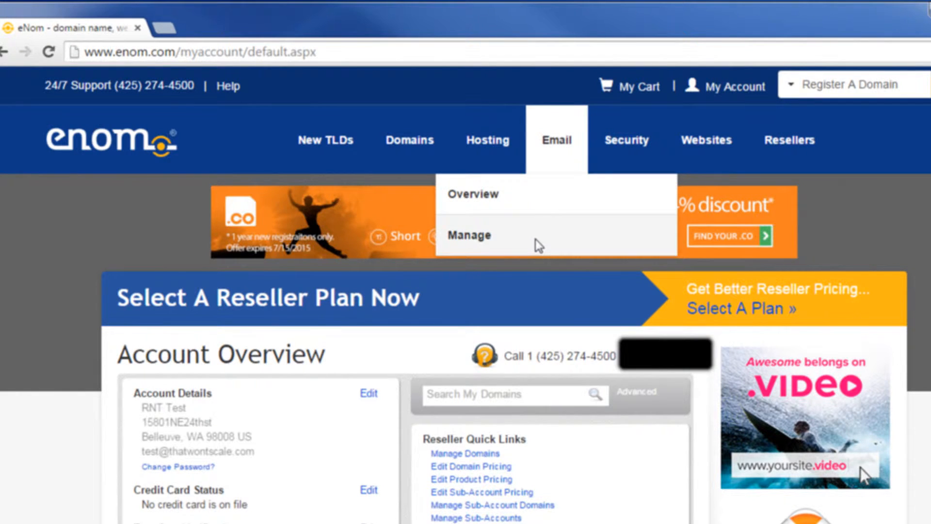
left_click(470, 235)
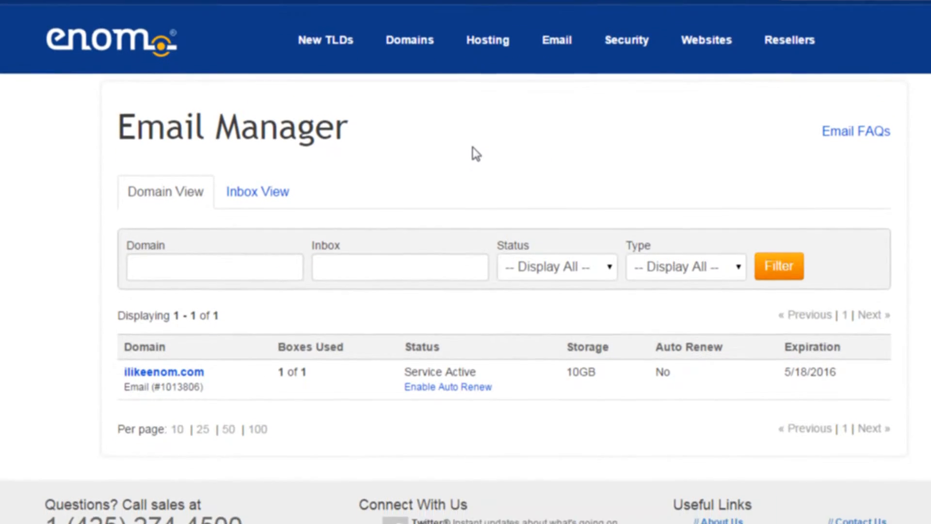
scroll("down", 3)
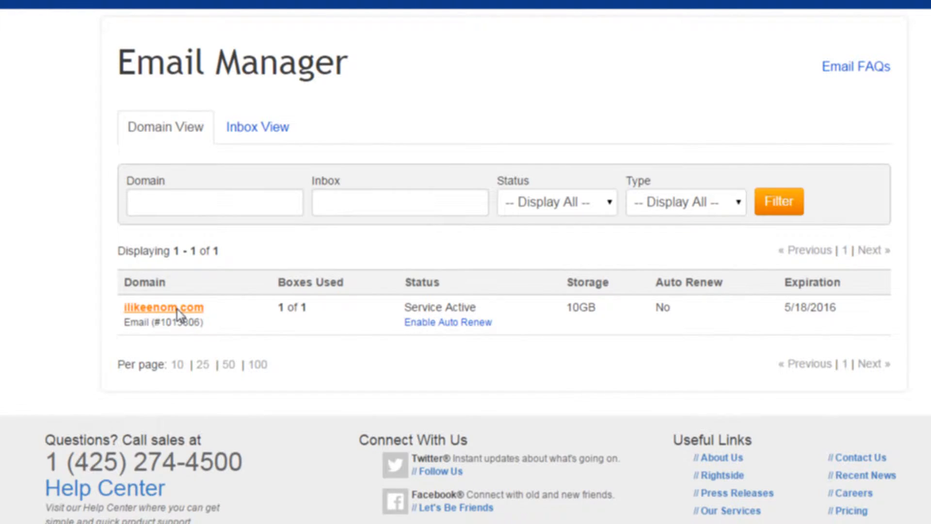
left_click(163, 307)
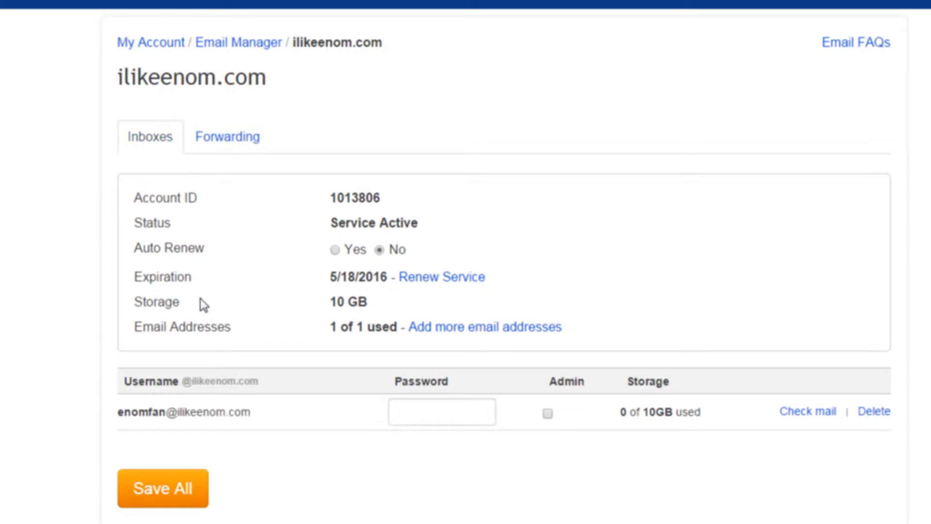
left_click(227, 137)
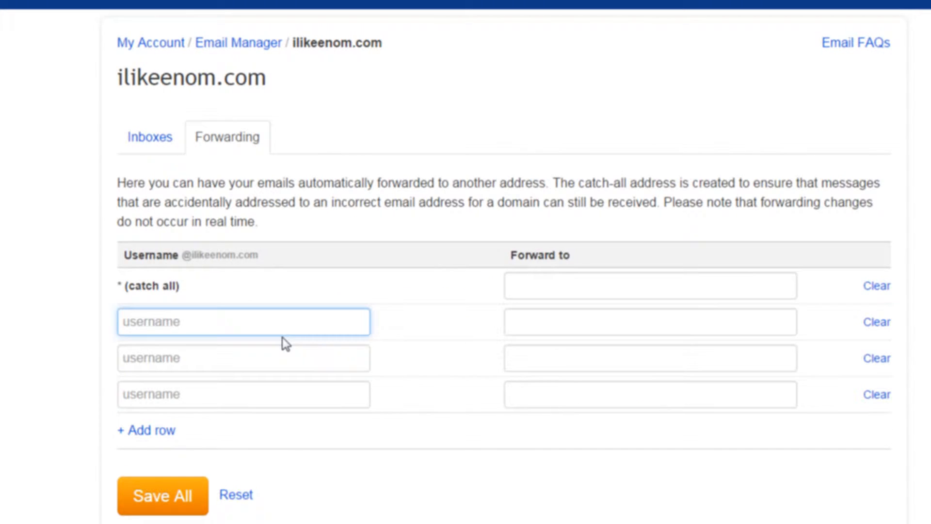
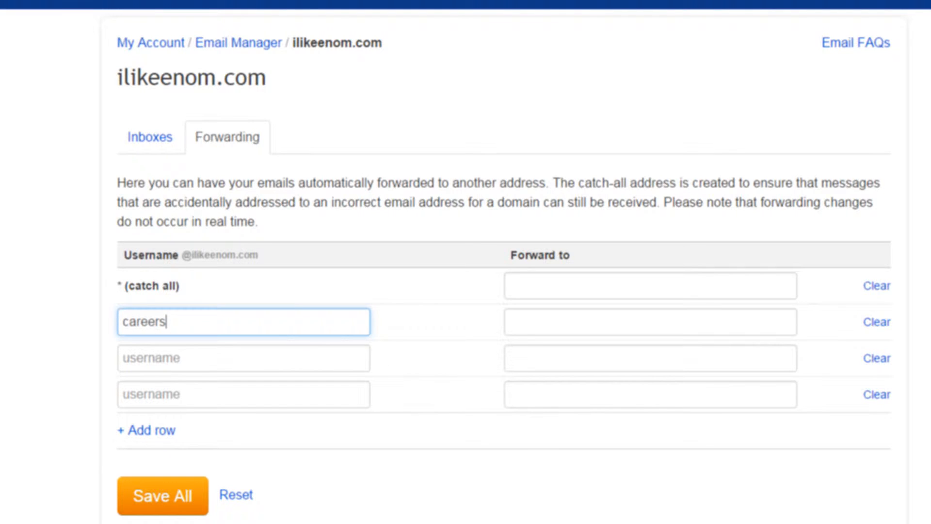
left_click(650, 322)
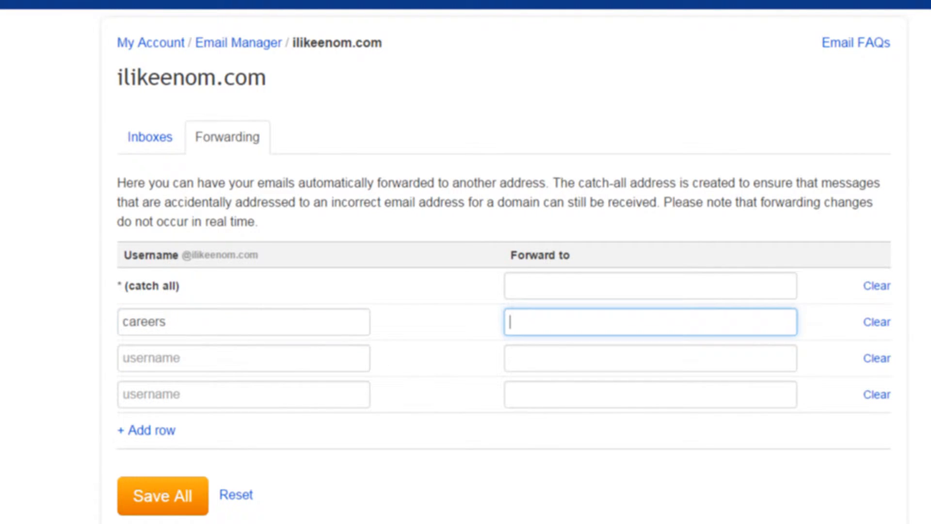
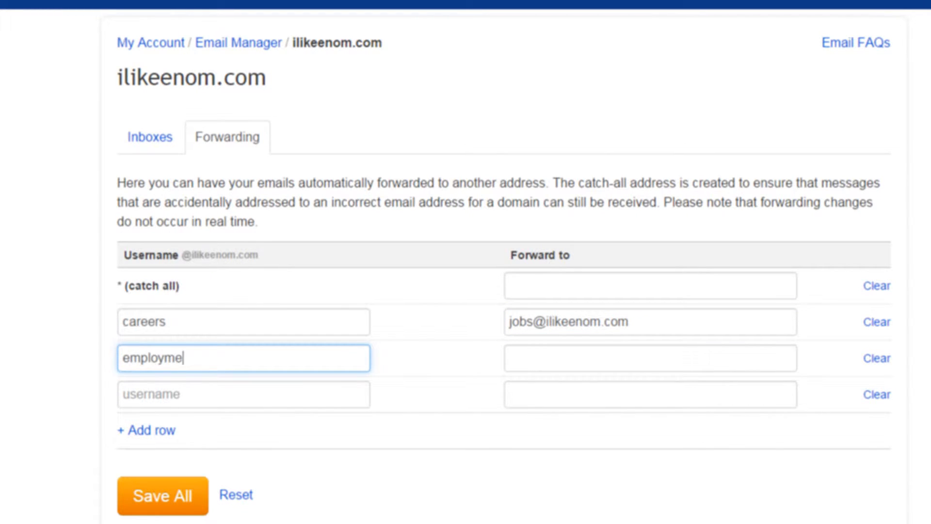
left_click(650, 358)
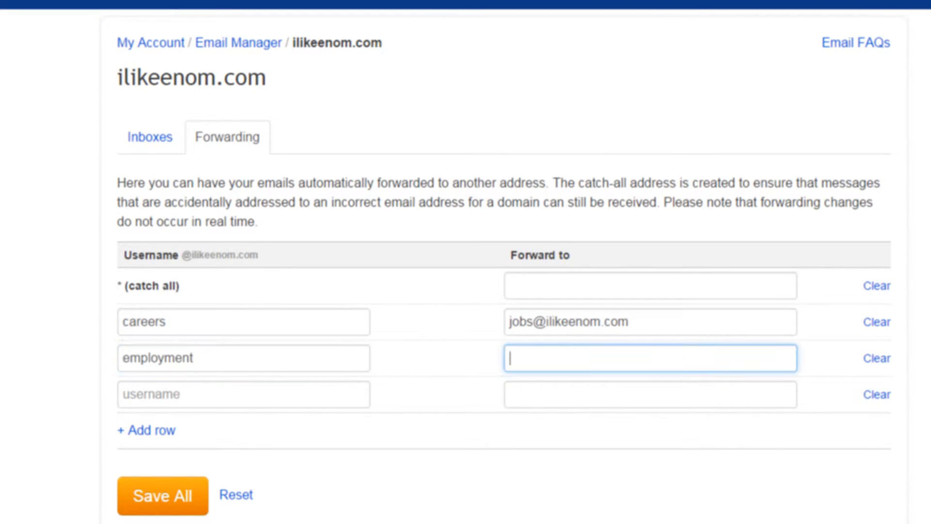
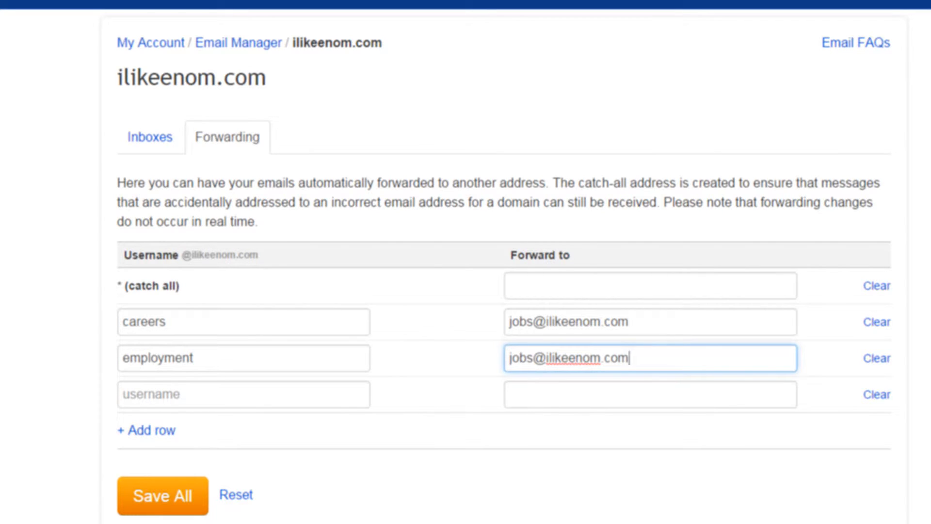
left_click(649, 285)
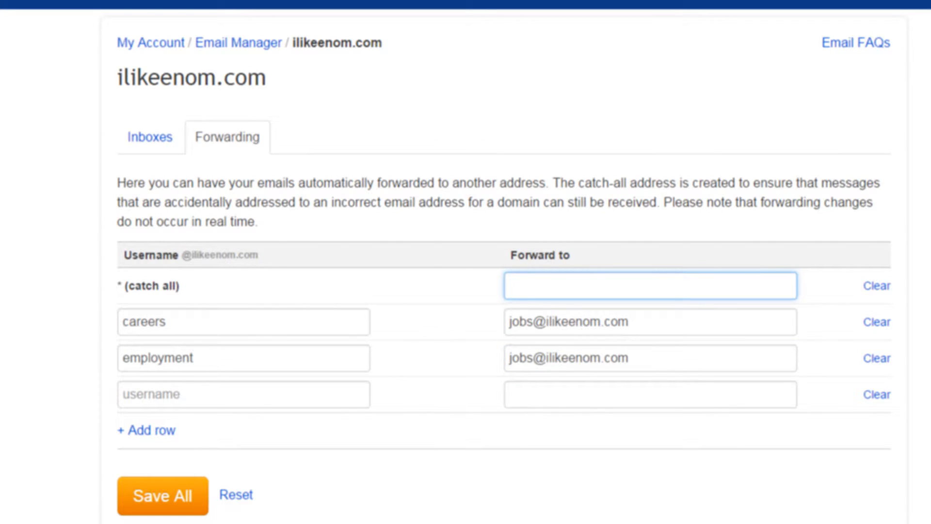
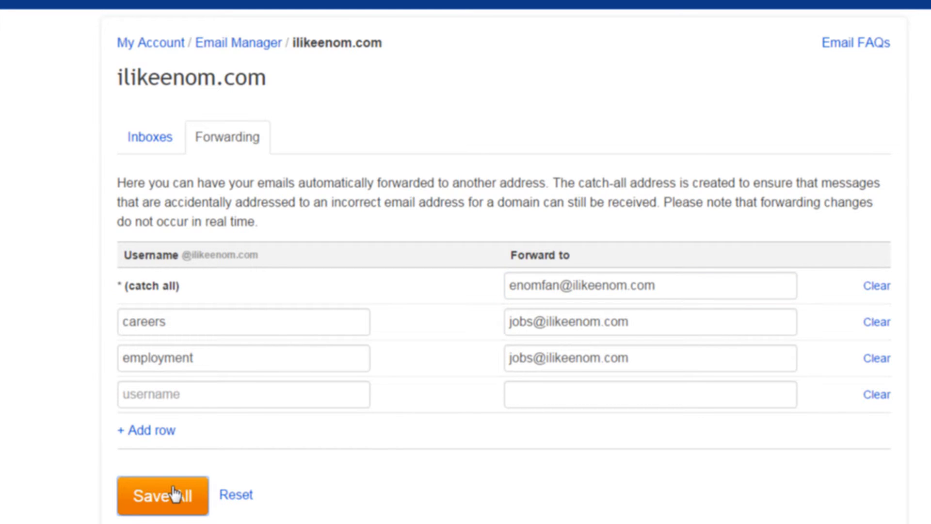
left_click(163, 496)
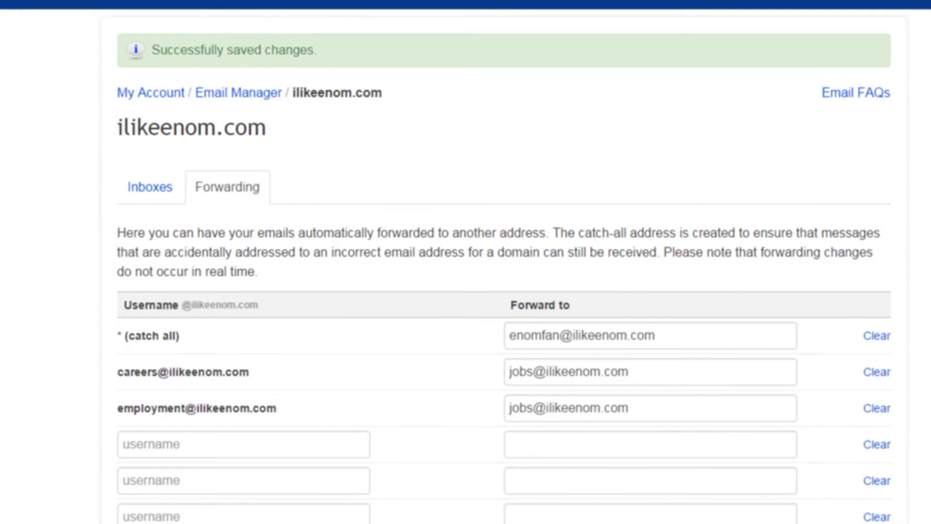